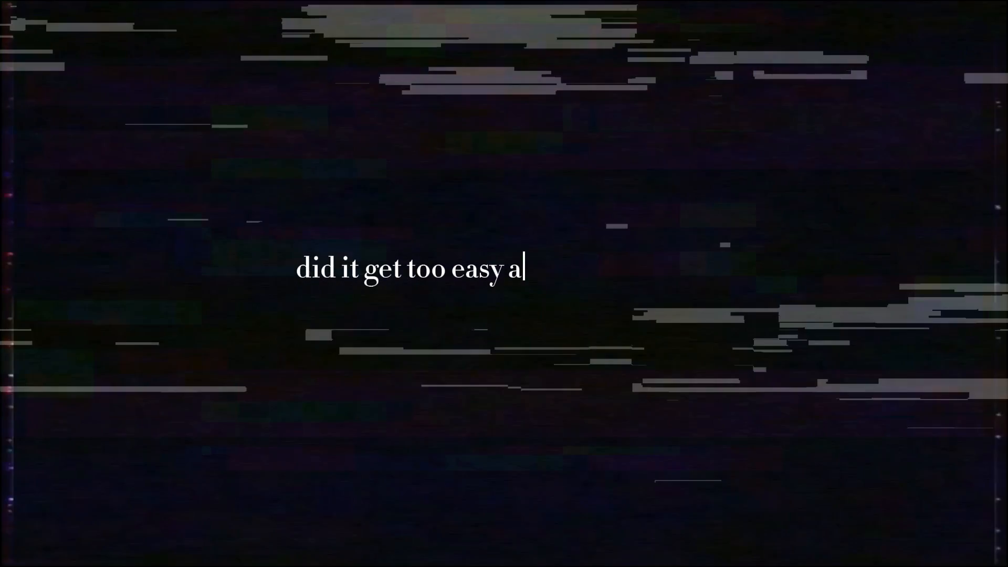
{"action": "type", "text": "s I let you make the cr"}
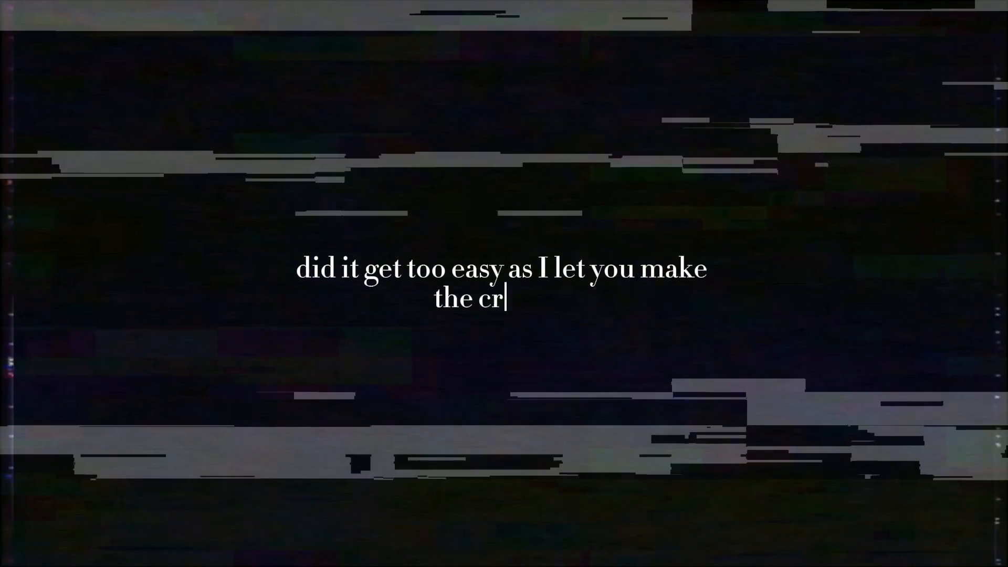
{"action": "type", "text": "imes?"}
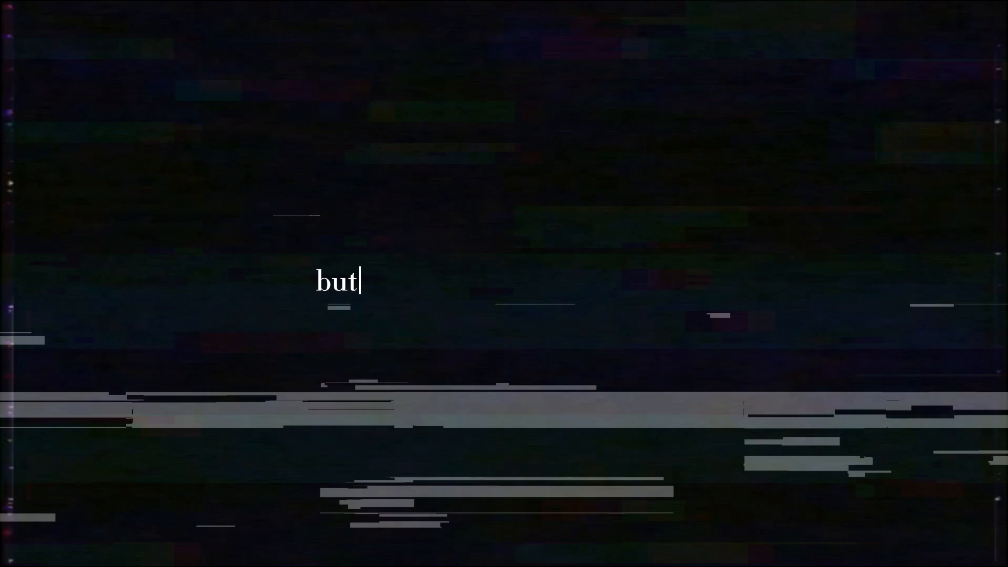
{"action": "type", "text": "you are every piece of mine"}
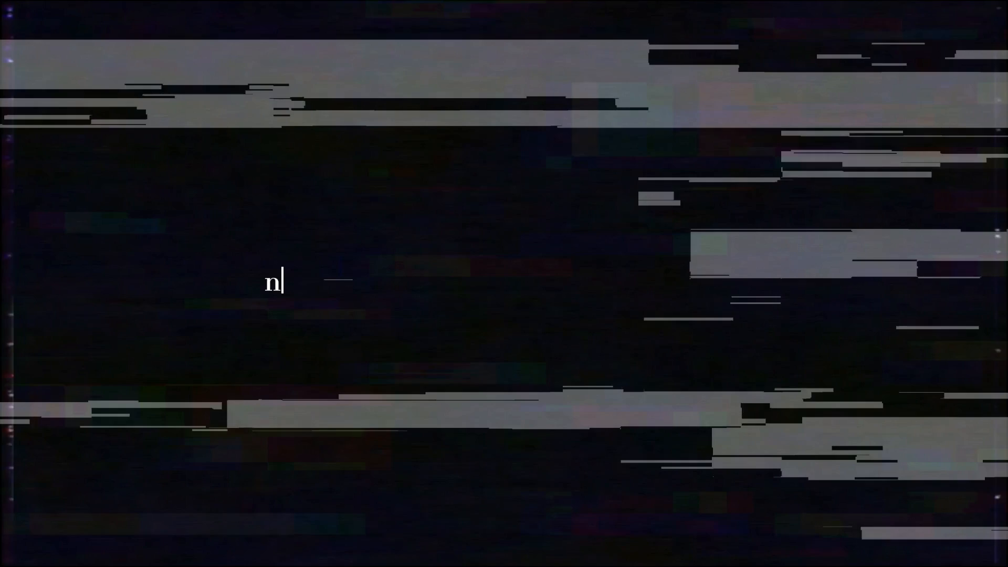
{"action": "type", "text": "ever thought the firs"}
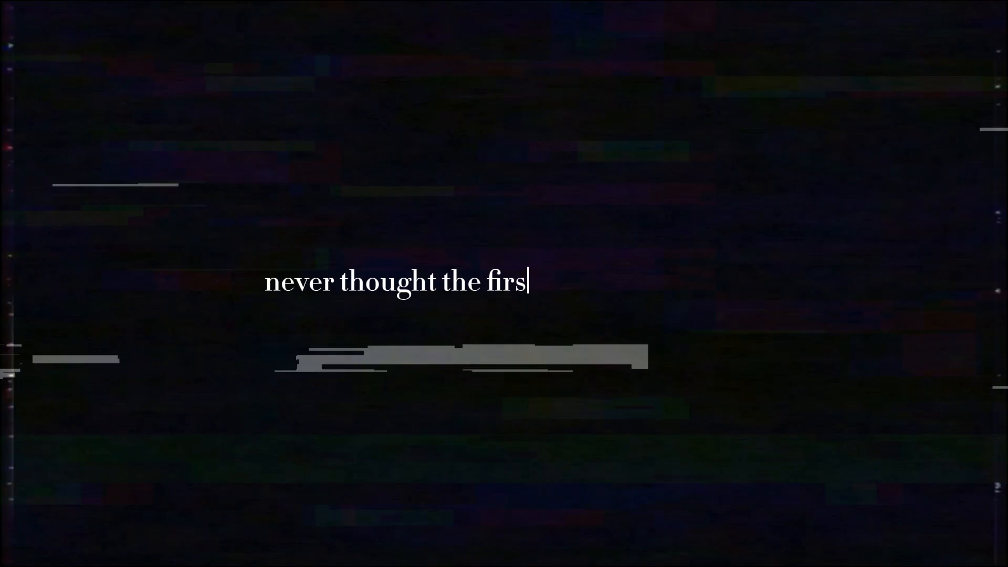
{"action": "type", "text": "t person I'd grieve"}
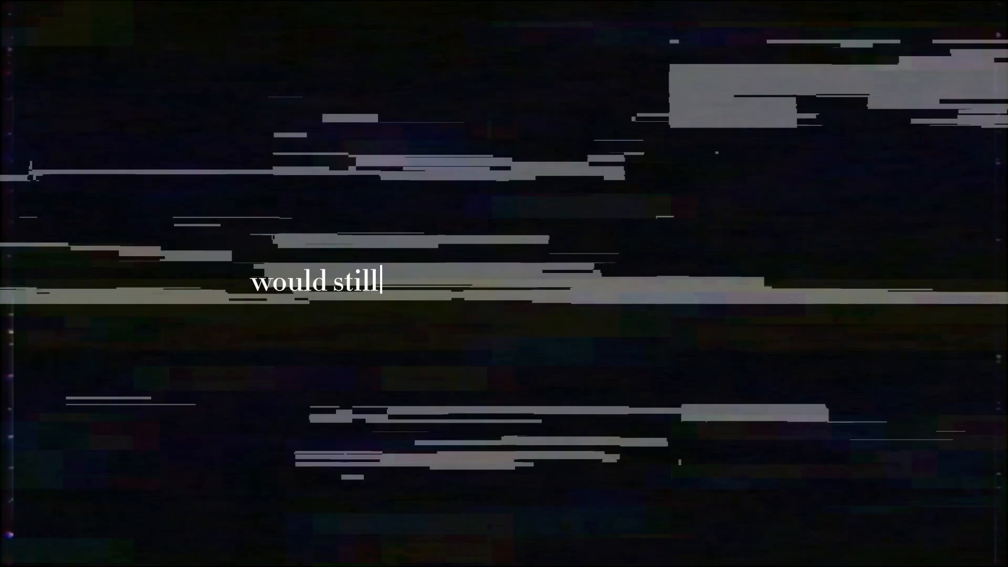
{"action": "type", "text": "be alive sitting ri"}
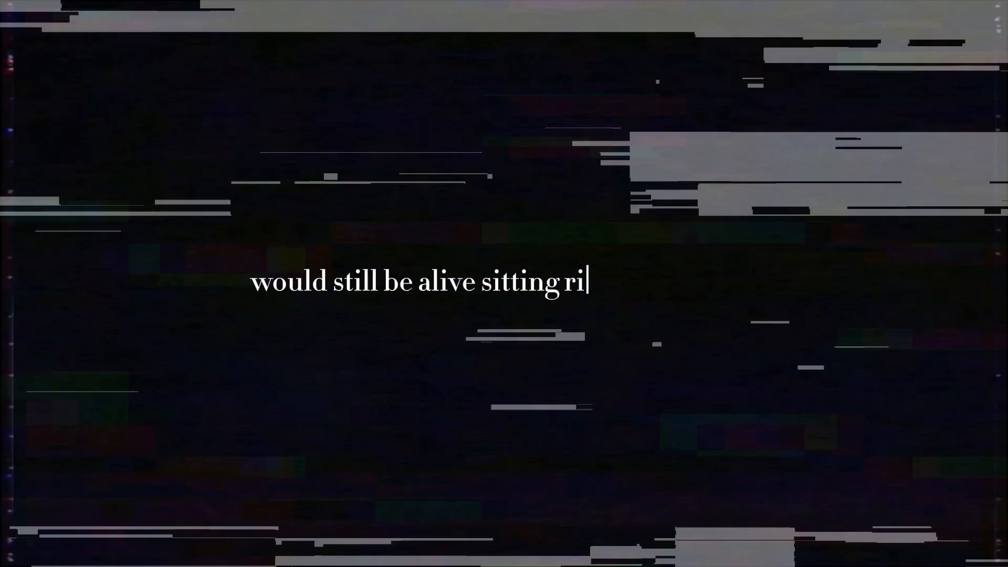
{"action": "type", "text": "ght next to me"}
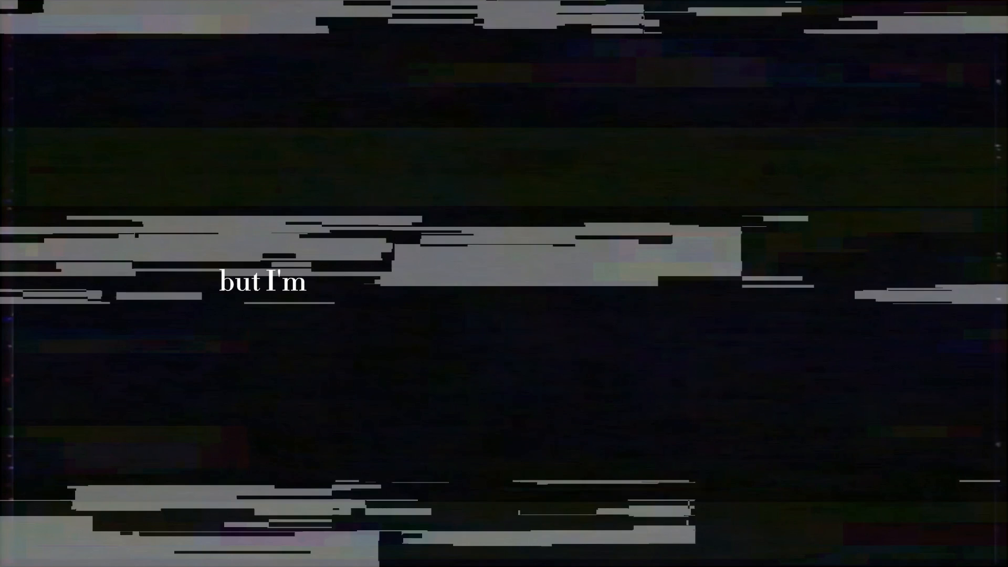
{"action": "type", "text": "glad you can still rest"}
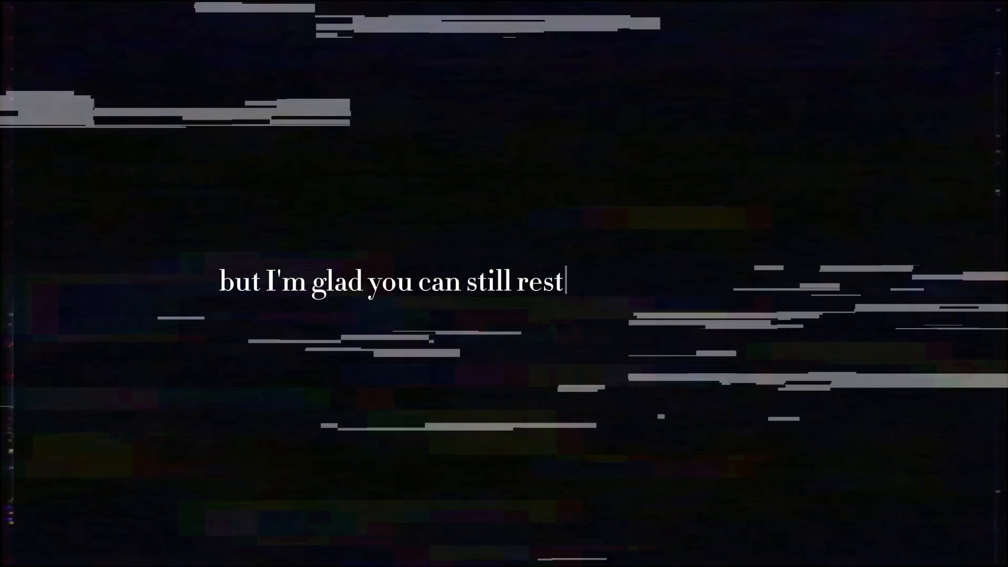
{"action": "type", "text": "peacefully tonight"}
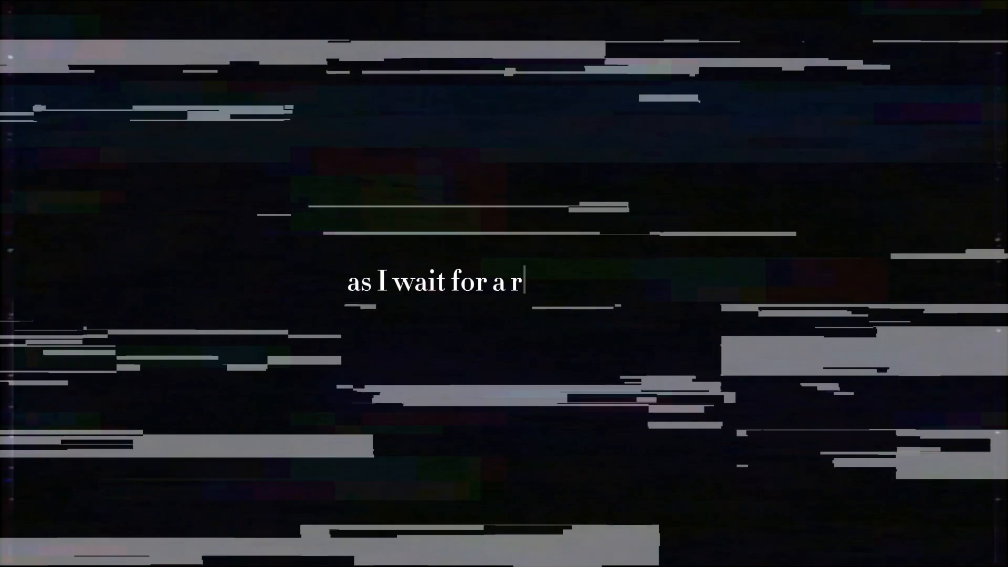
{"action": "type", "text": "eason why?"}
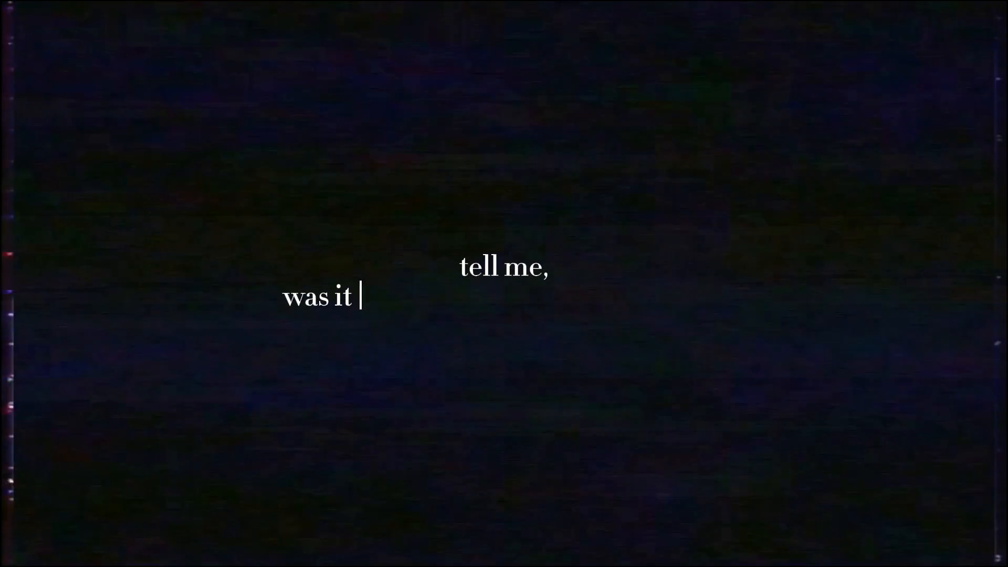
{"action": "type", "text": "the way I keep good"}
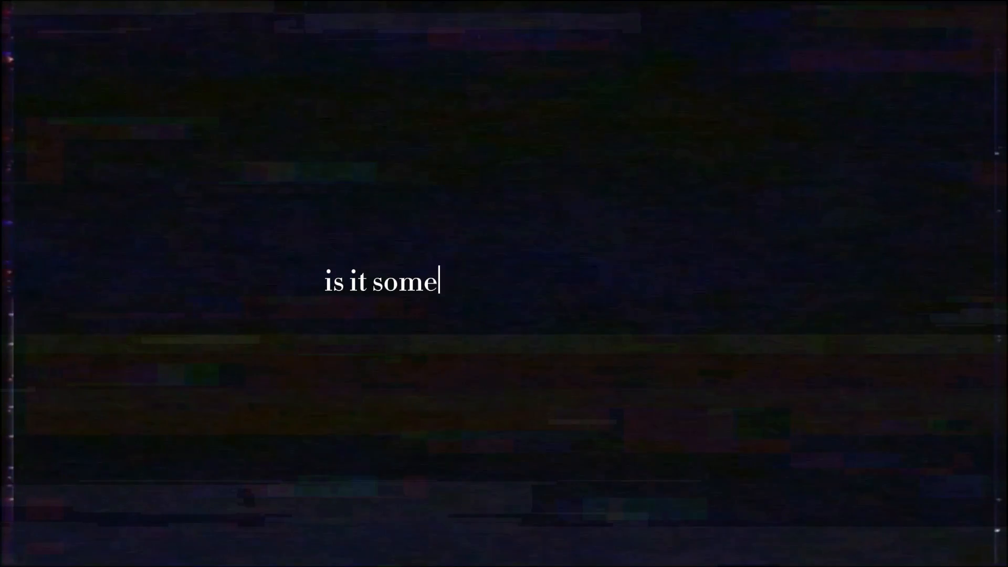
{"action": "type", "text": "thing that feels safe?"}
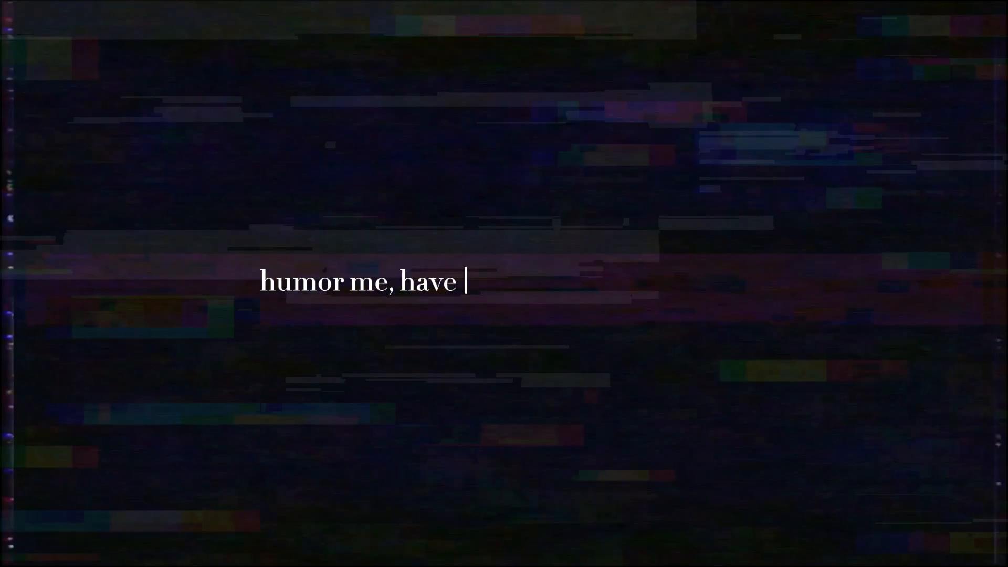
{"action": "type", "text": "you never had someone"}
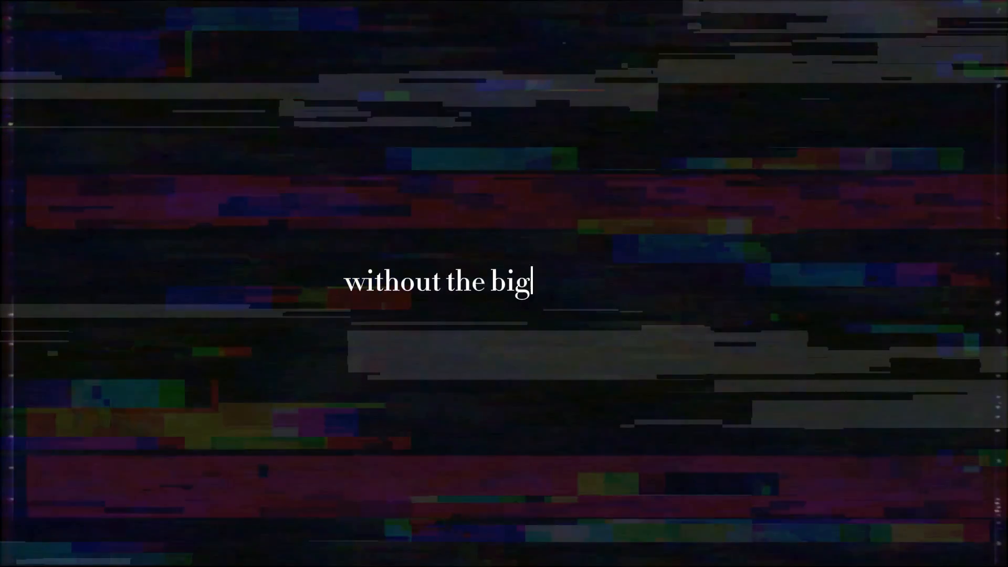
{"action": "type", "text": "ger picture"}
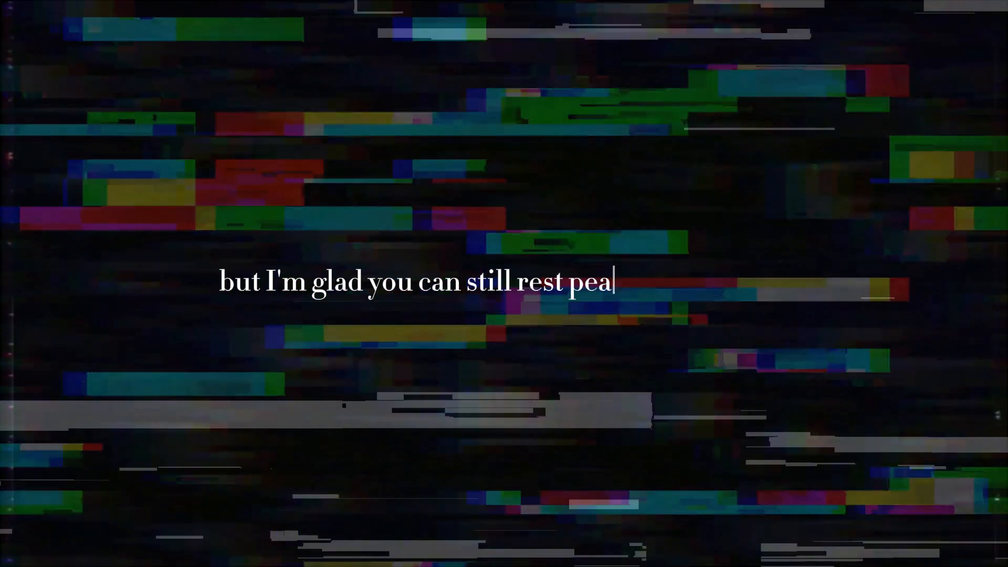
{"action": "type", "text": "cefully tonight"}
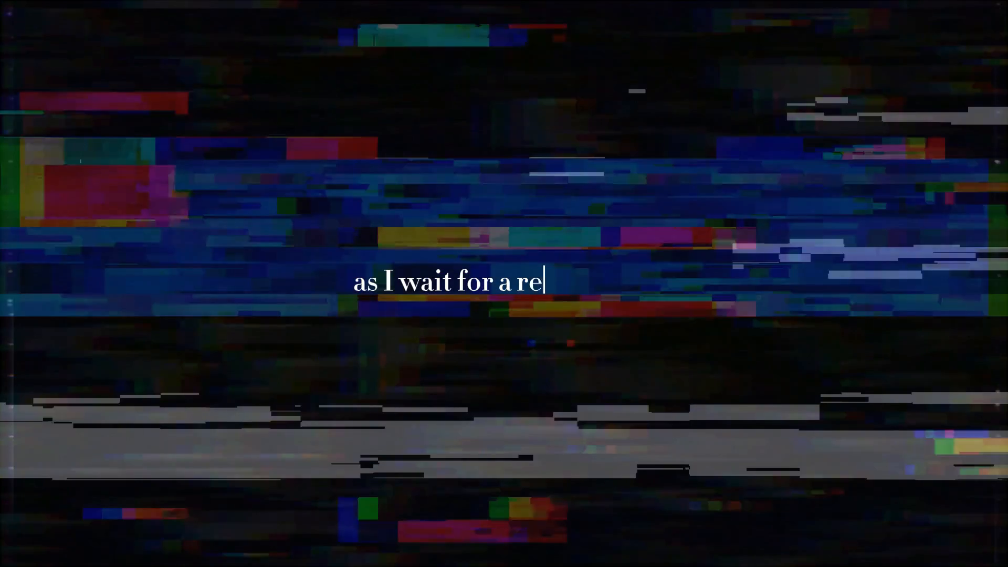
{"action": "type", "text": "ason why"}
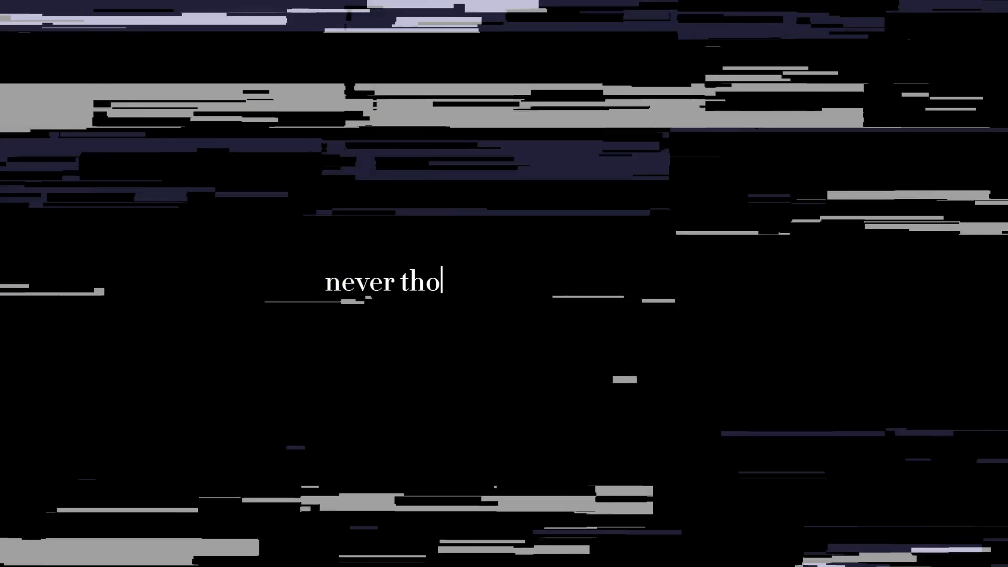
{"action": "type", "text": "ught i couldn't lea"}
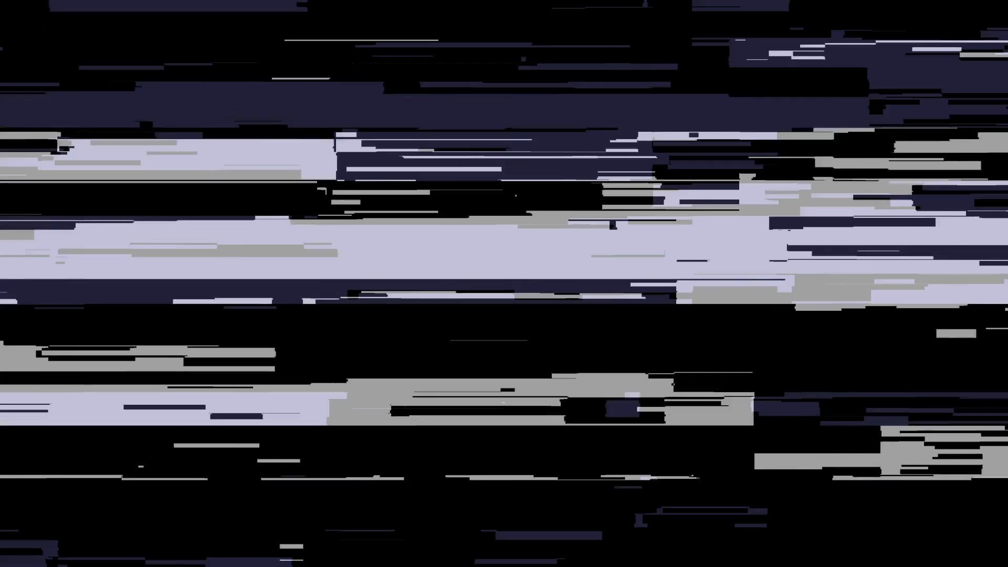
{"action": "type", "text": "never t"}
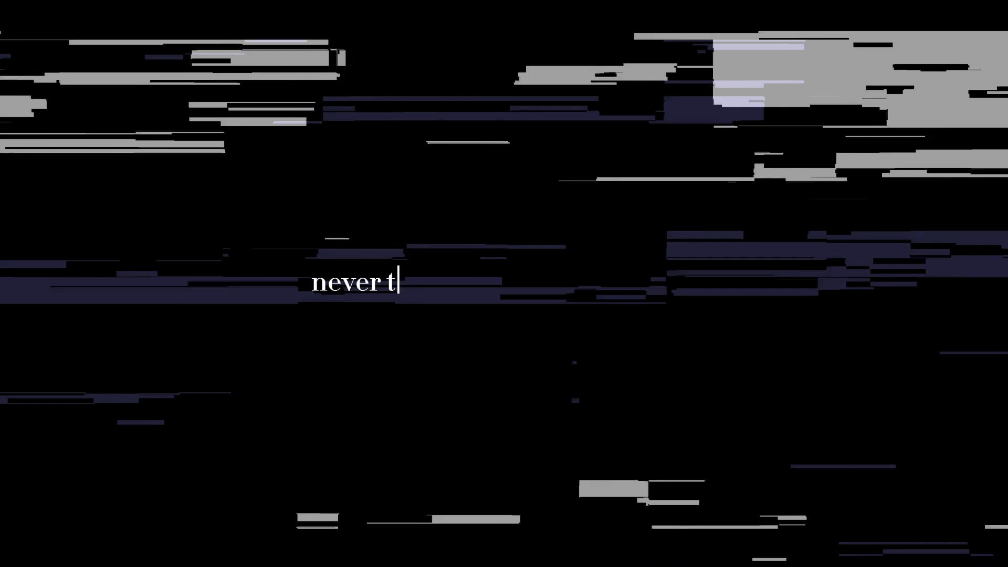
{"action": "type", "text": "hought that would"}
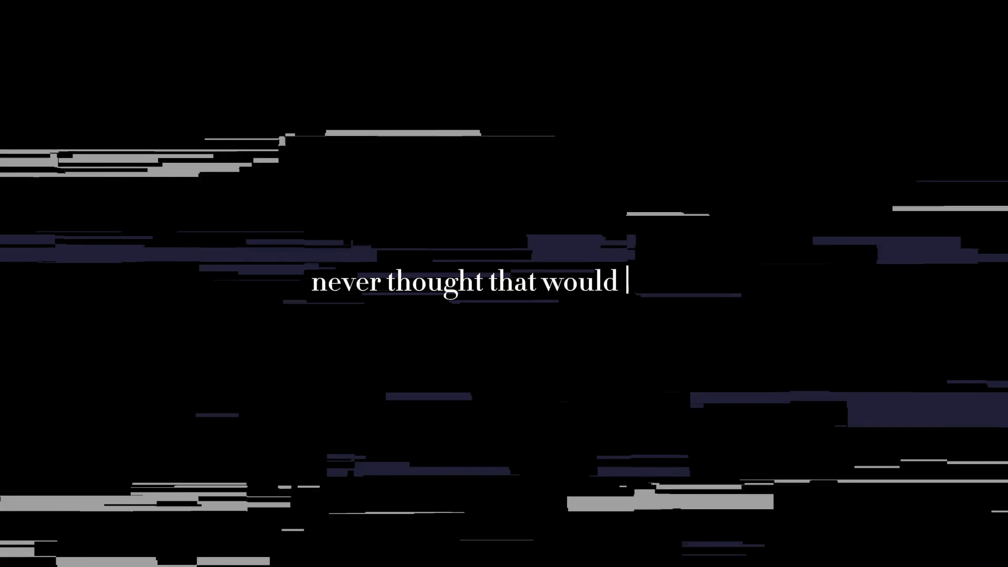